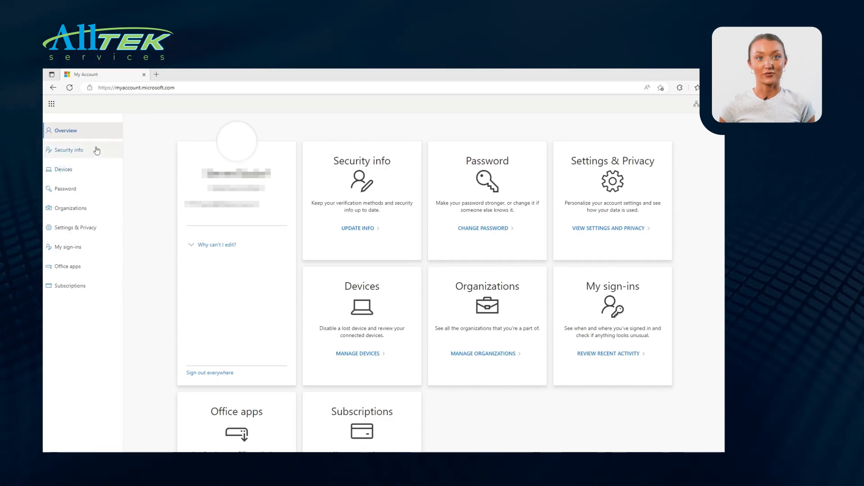
# Open Security info, add a sign-in method, and select Authenticator app.
pyautogui.click(68, 150)
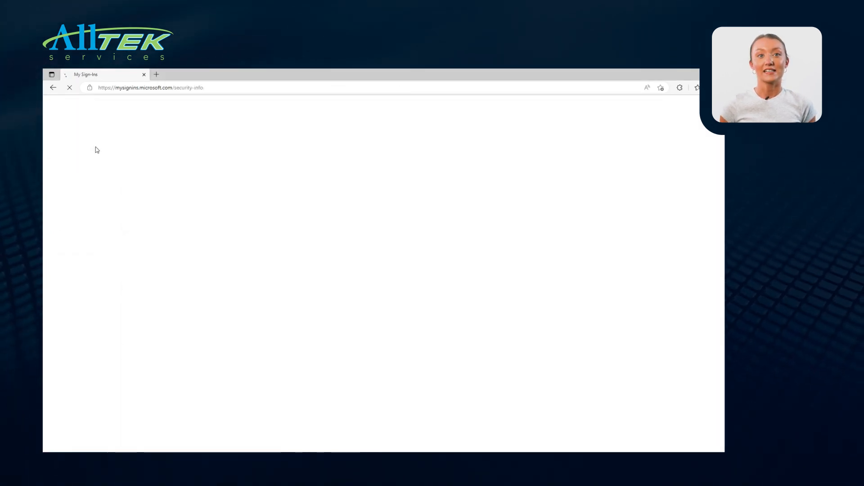
pyautogui.click(69, 149)
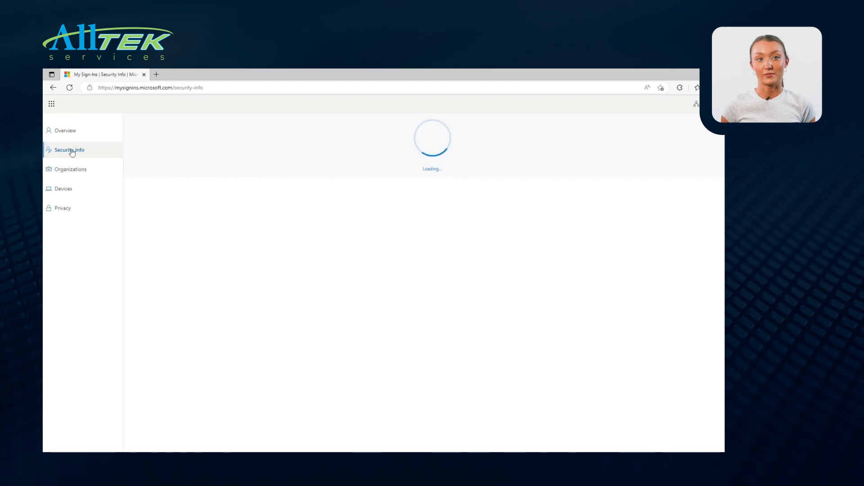
pyautogui.click(69, 150)
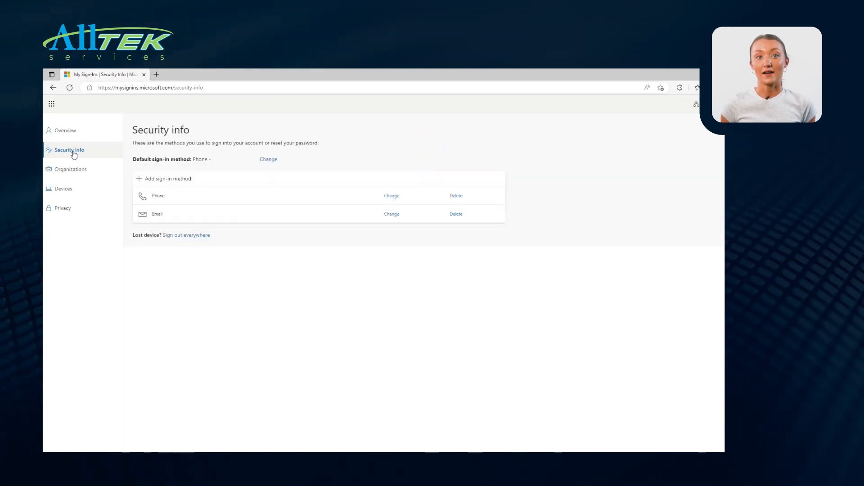
pyautogui.click(167, 179)
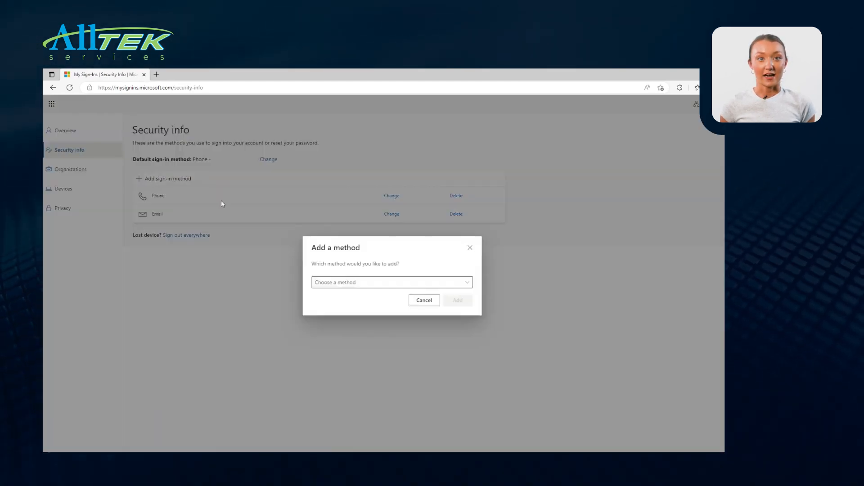
pyautogui.click(391, 283)
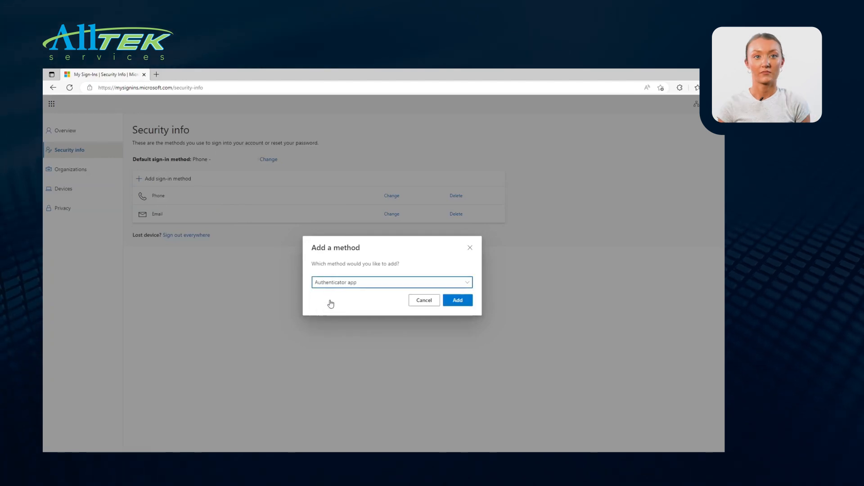
# Add the Authenticator app method and continue past 'Start by getting the app'.
pyautogui.click(457, 299)
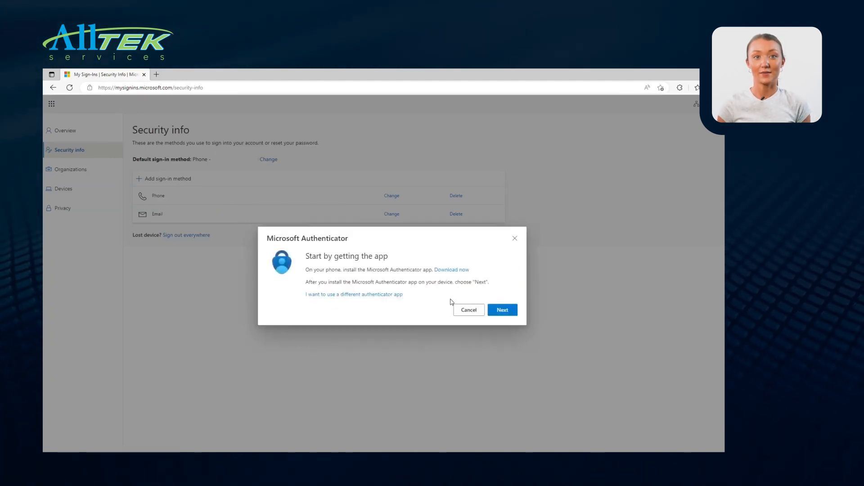
pyautogui.moveTo(431, 309)
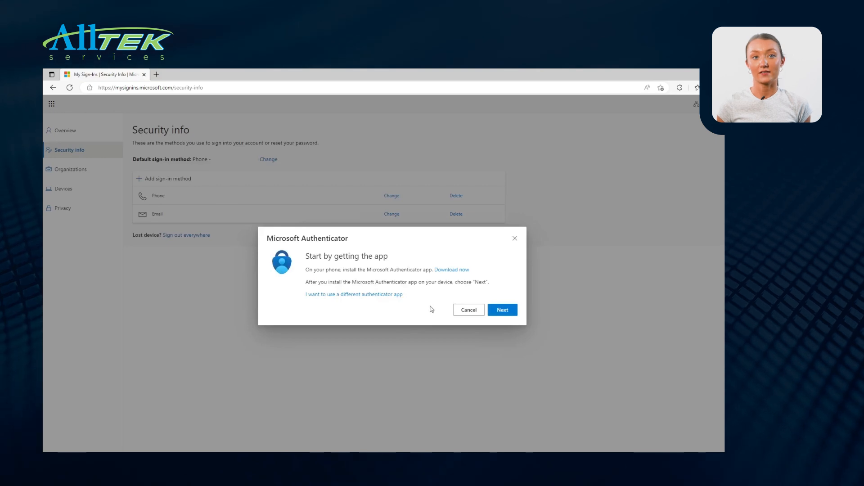
pyautogui.moveTo(386, 231)
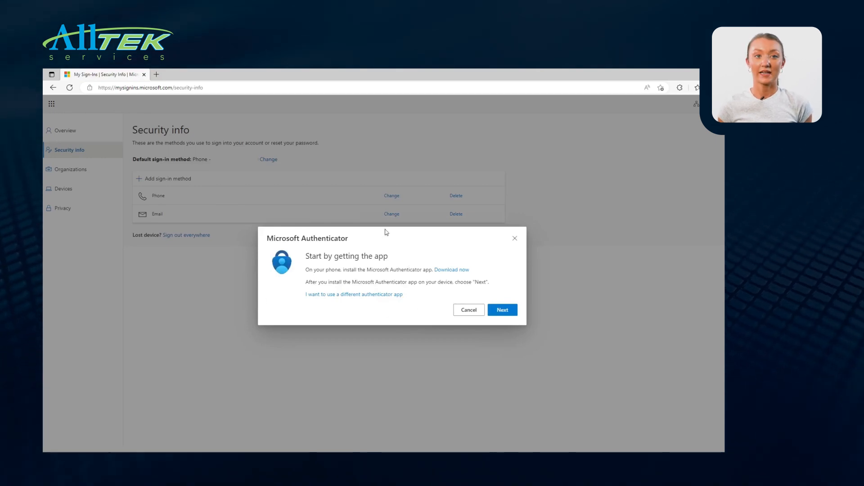
pyautogui.click(502, 310)
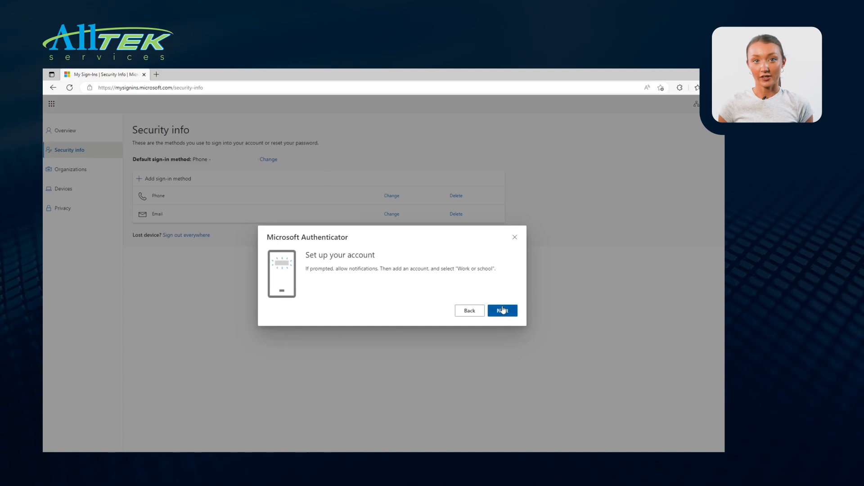
# Continue past 'Set up your account' to display the pairing QR code.
pyautogui.click(501, 310)
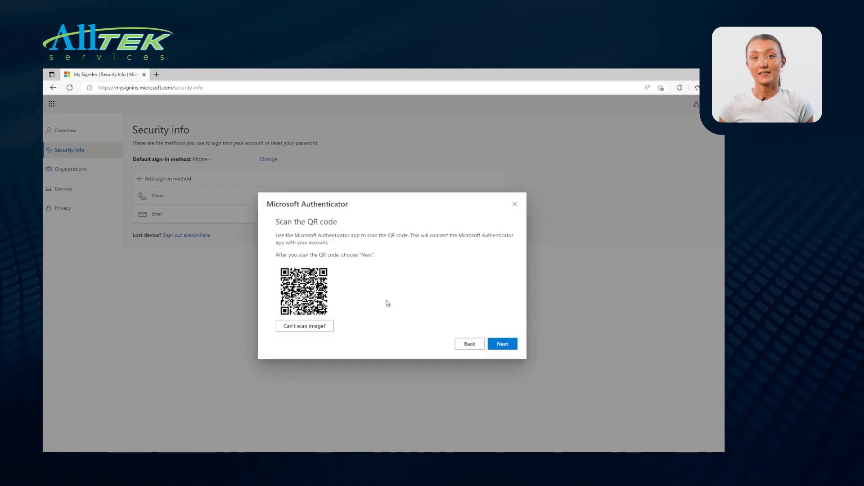
pyautogui.moveTo(509, 366)
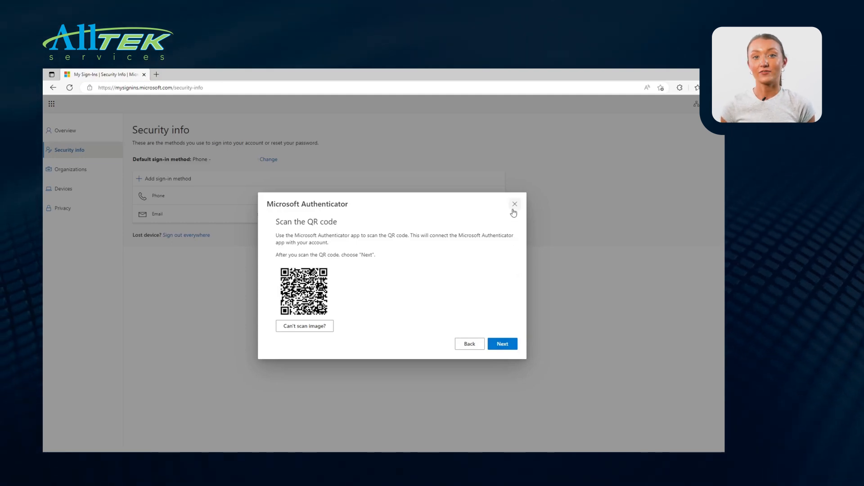
# Close the Microsoft Authenticator dialog, leaving only Phone and Email listed.
pyautogui.click(514, 203)
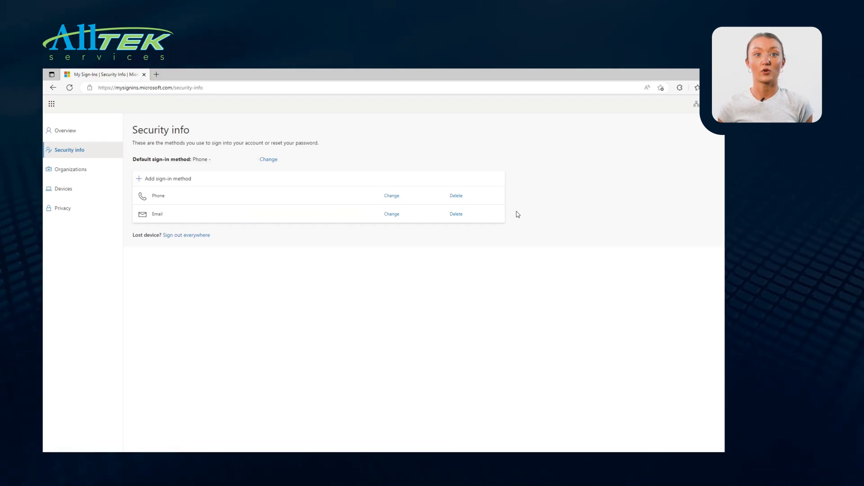
pyautogui.moveTo(499, 172)
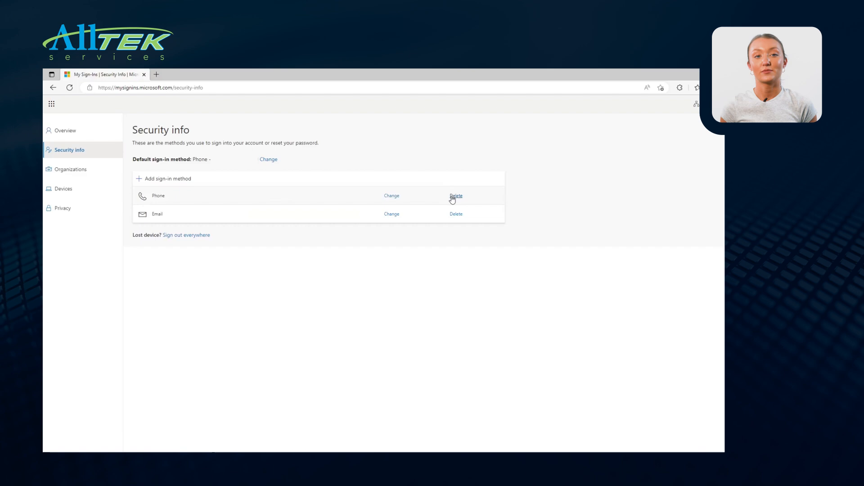
pyautogui.moveTo(517, 182)
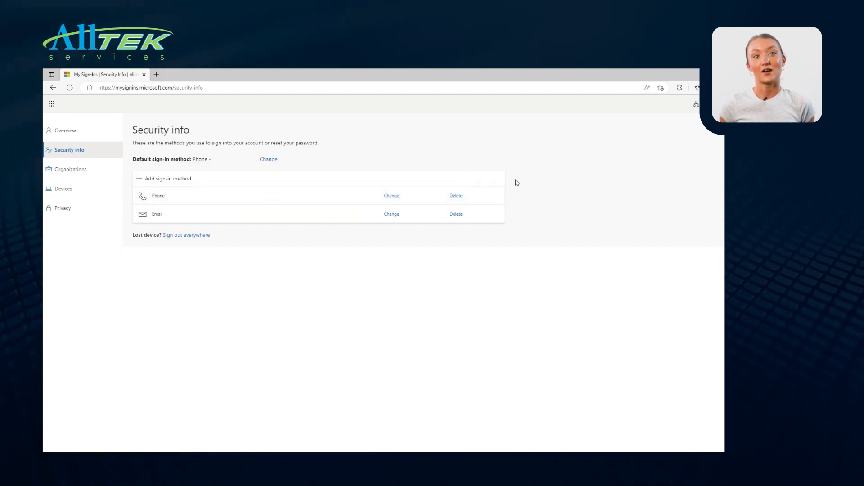